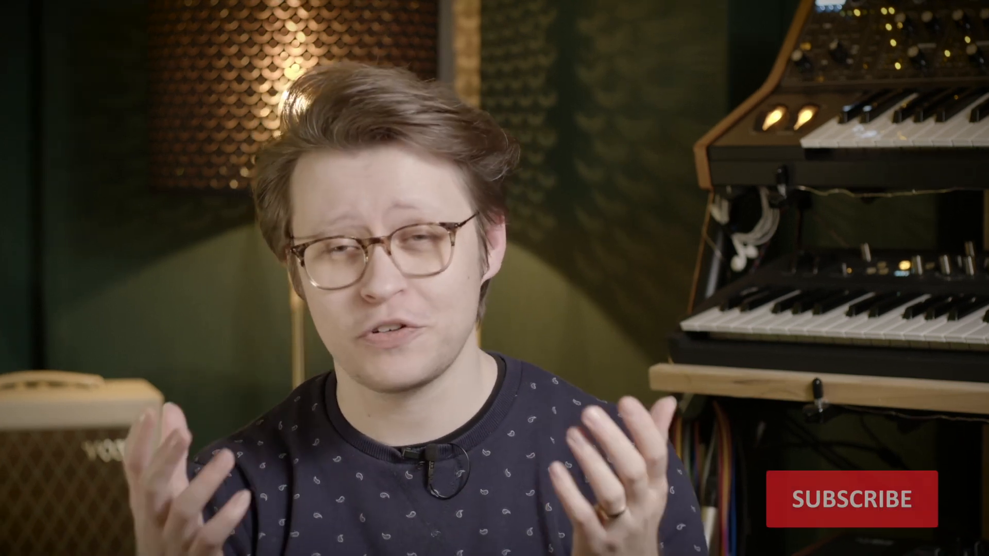
pyautogui.click(851, 499)
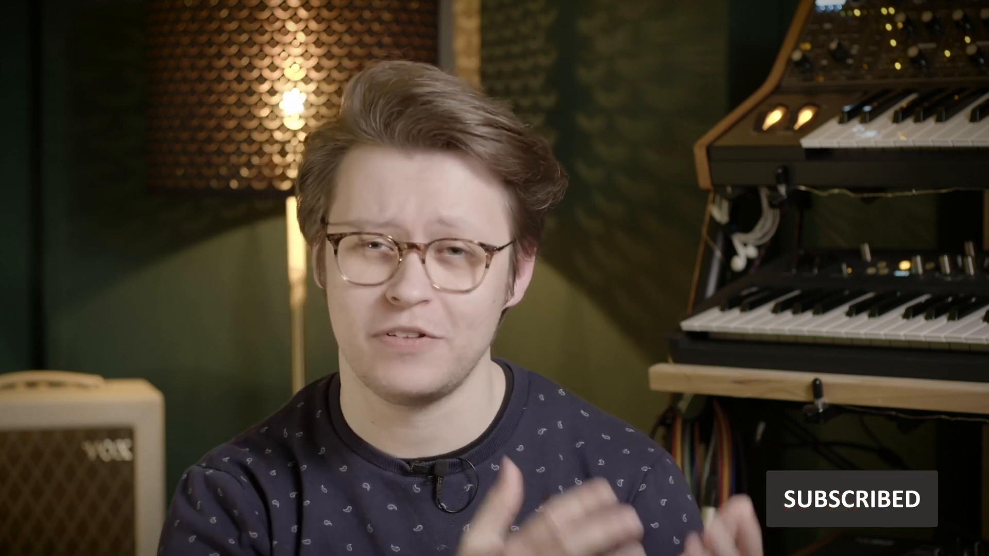